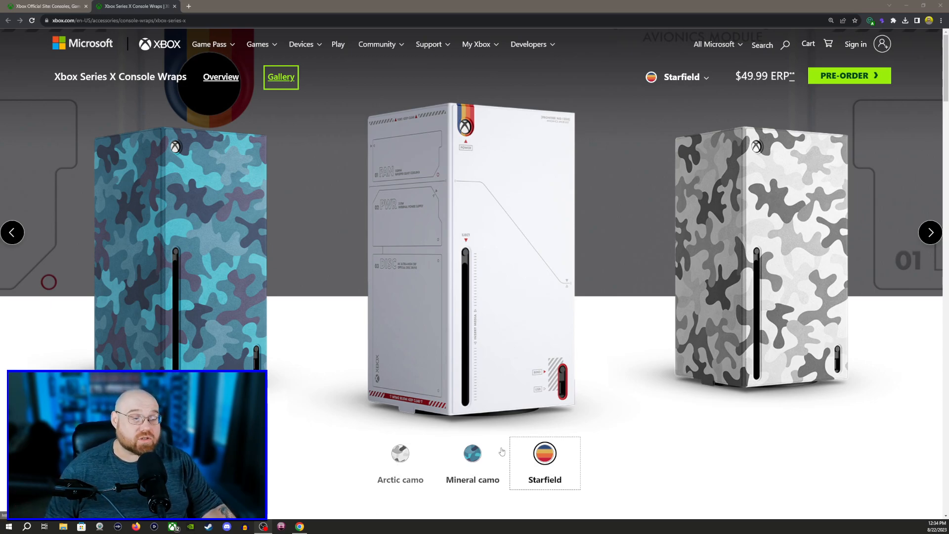
Step: Preview the Arctic camo, Mineral camo and Starfield wraps in the top carousel, ending on Starfield
click(401, 453)
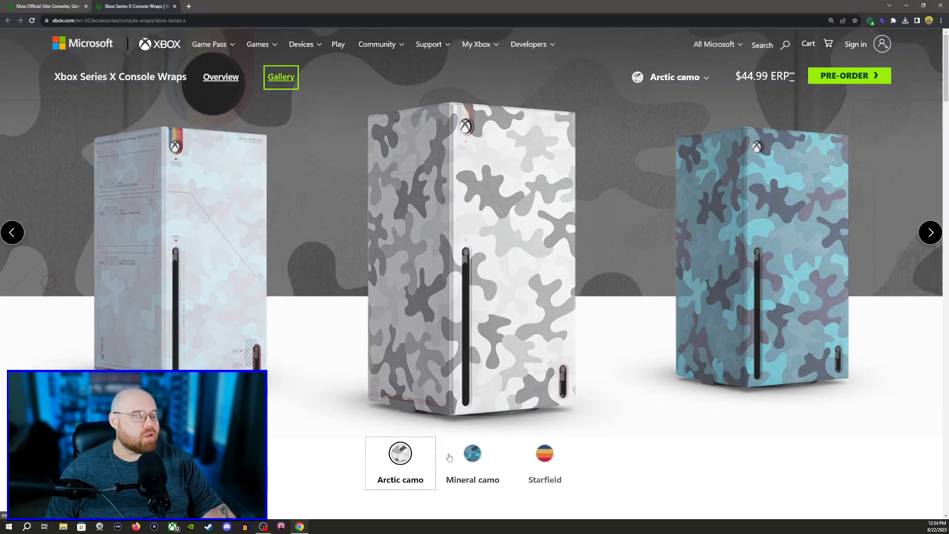
click(472, 453)
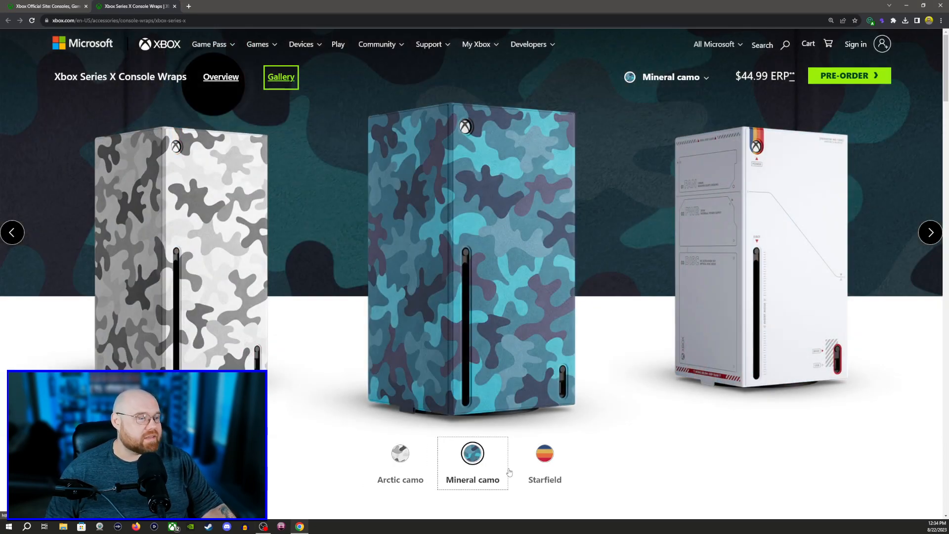
click(543, 453)
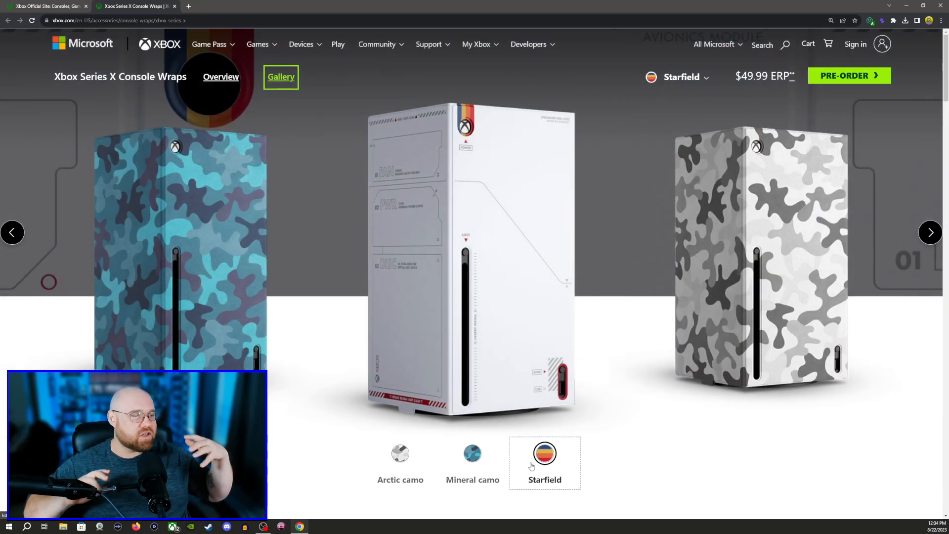
scroll(down, 3)
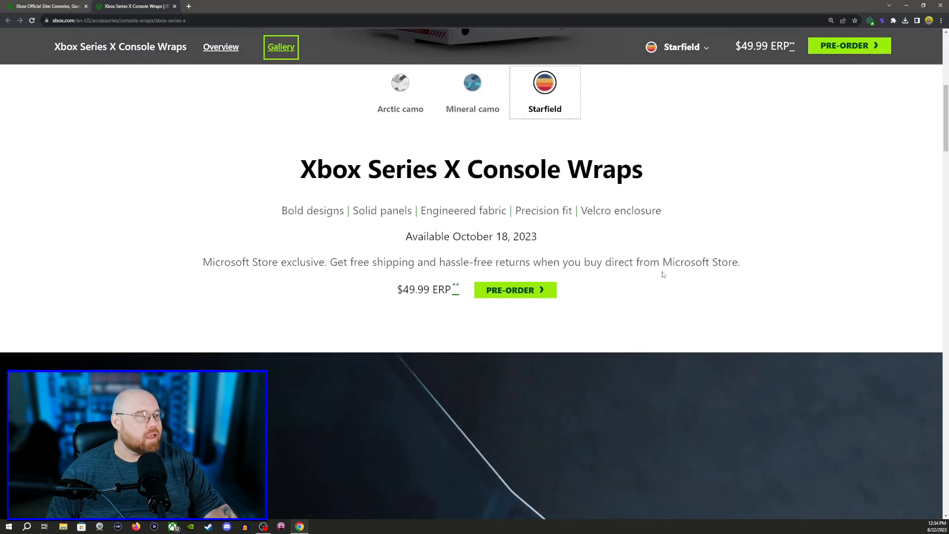
mouse_move(470, 250)
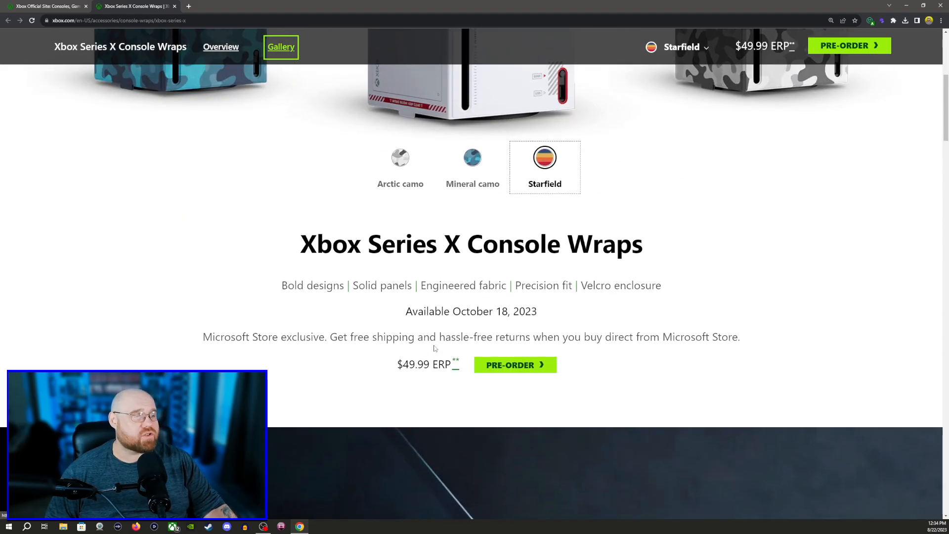
Step: Check Mineral camo and Arctic camo details, then return to Starfield's $49.99 price and October 18, 2023 date
click(472, 158)
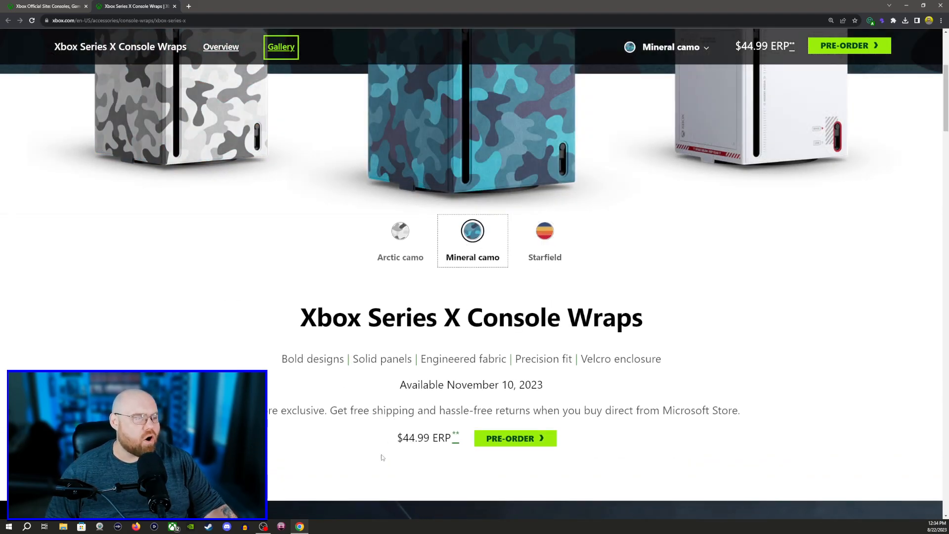
click(400, 236)
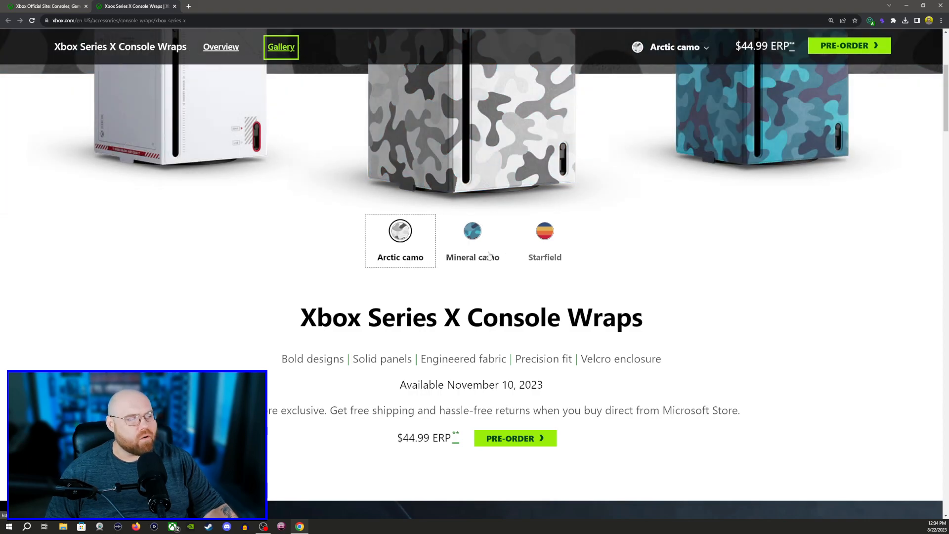
click(543, 236)
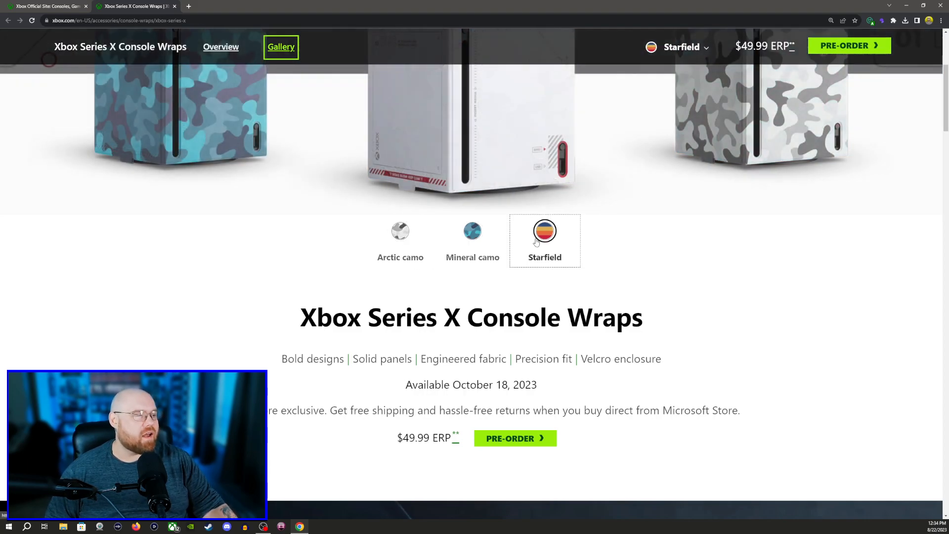
Step: Reach the gallery and view the flattened Mineral camo wrap image enlarged, then close it
scroll(up, 3)
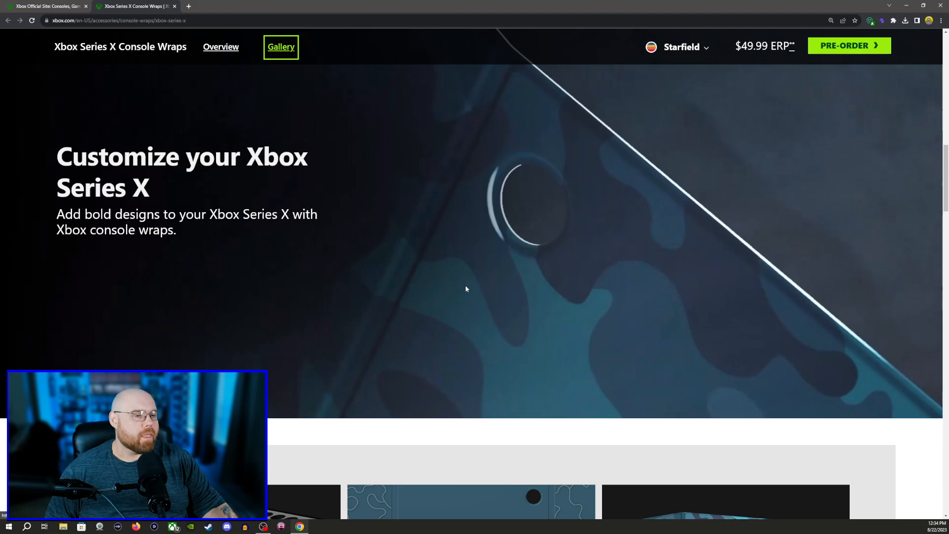
scroll(down, 3)
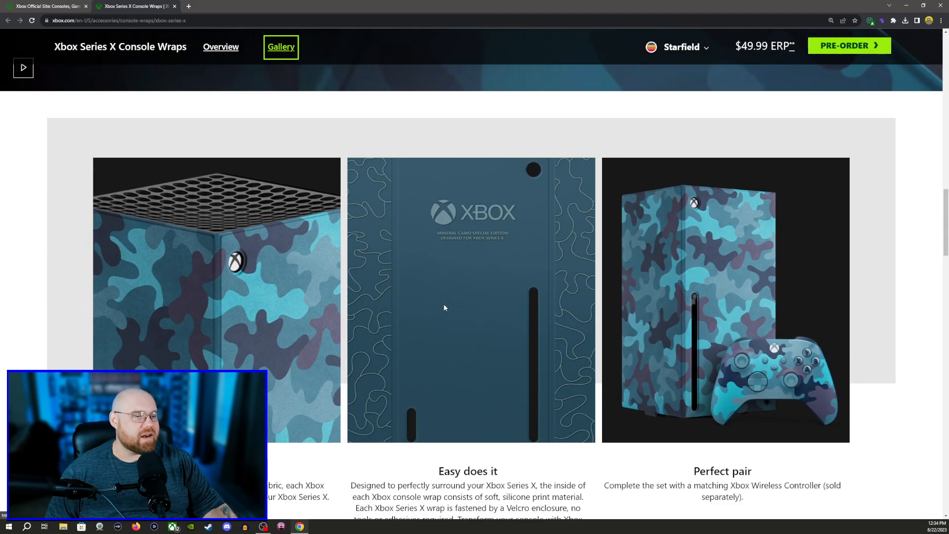
scroll(down, 3)
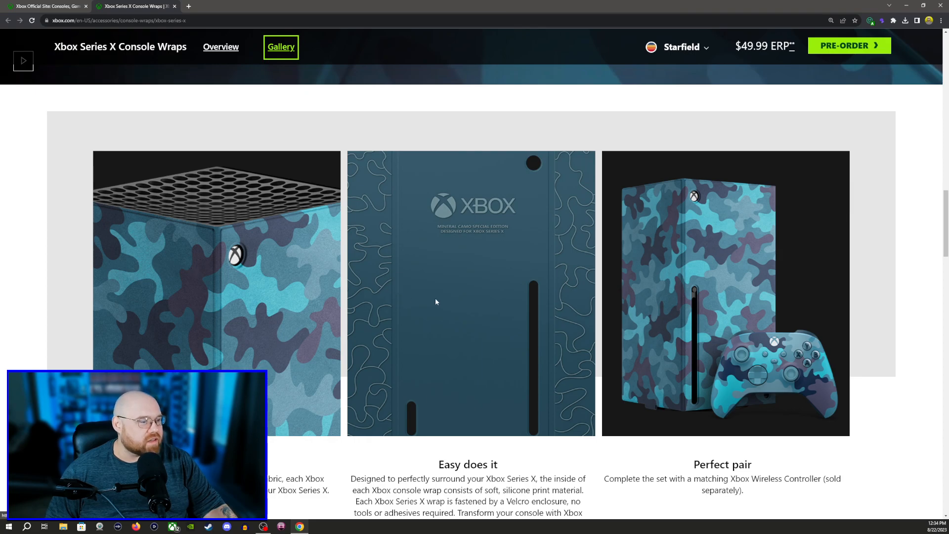
scroll(down, 3)
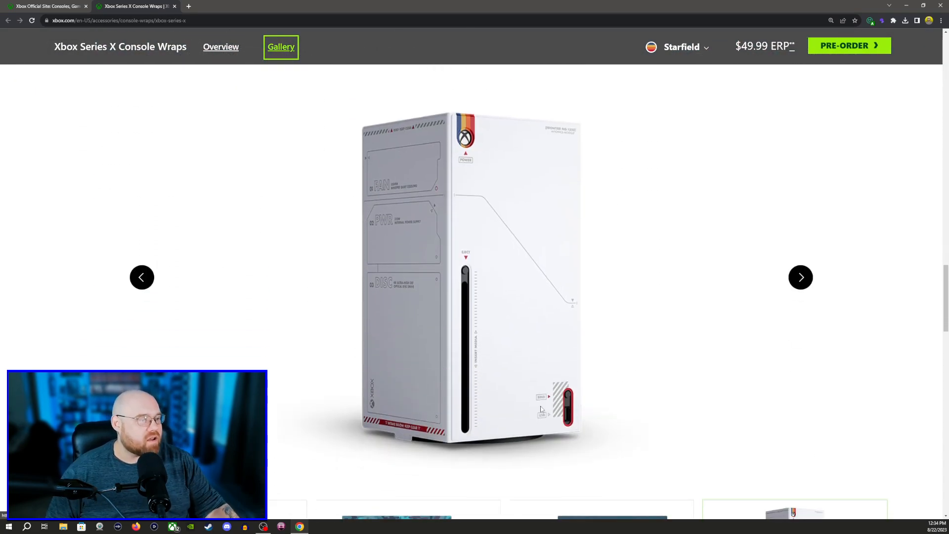
scroll(down, 3)
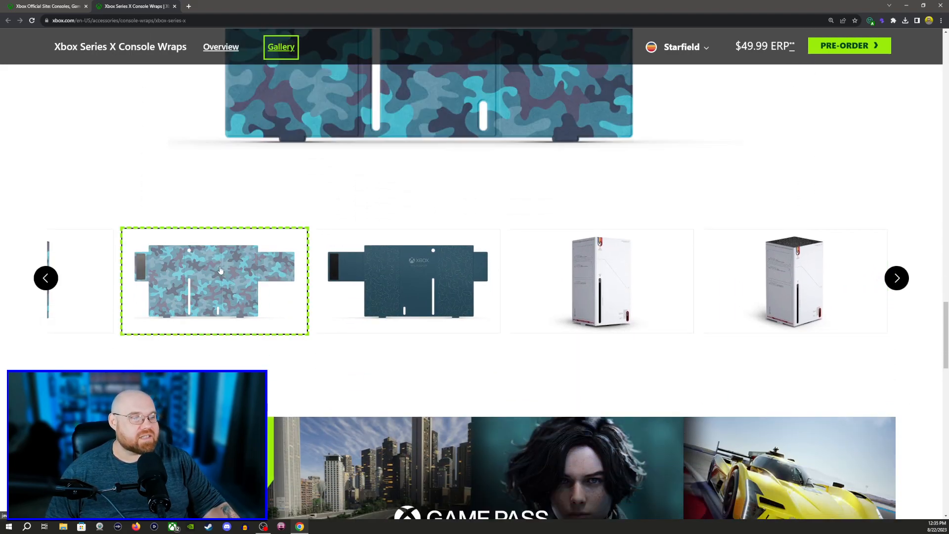
click(214, 280)
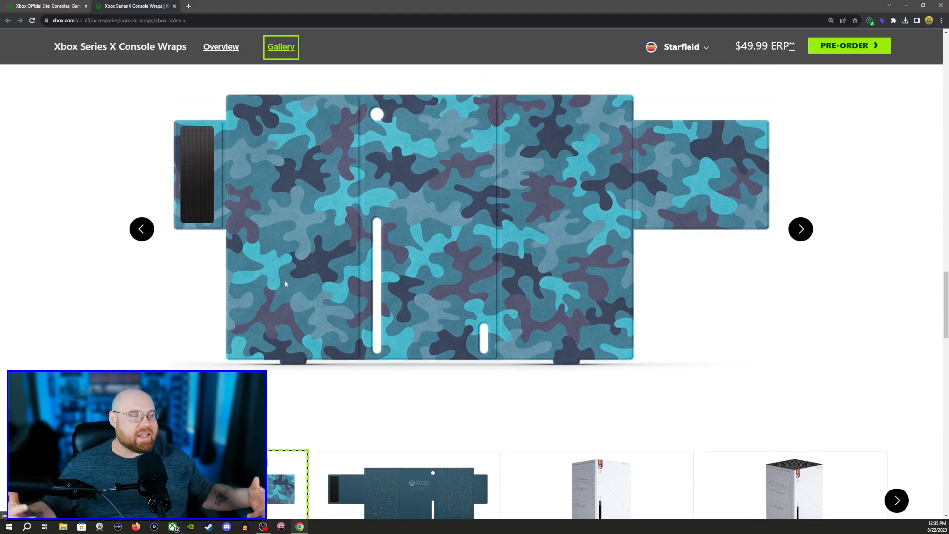
mouse_move(206, 174)
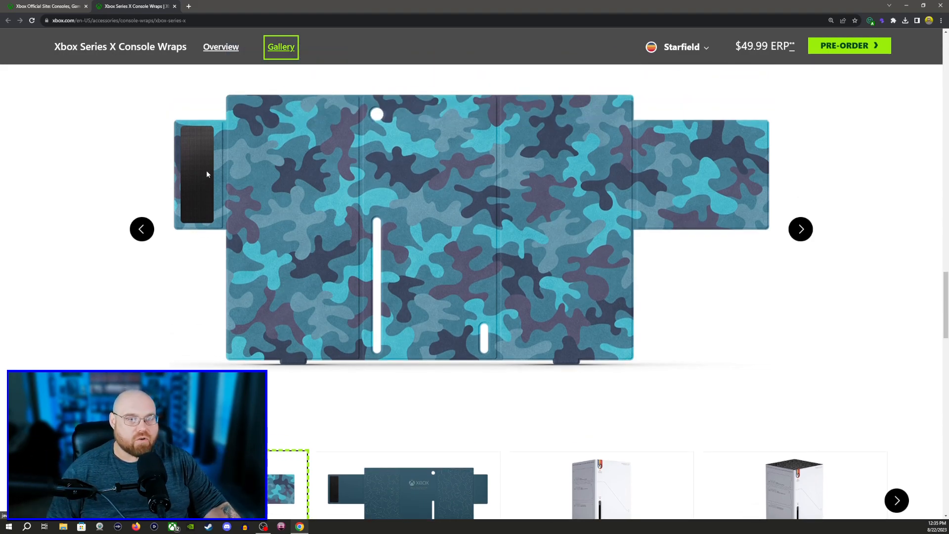
click(931, 19)
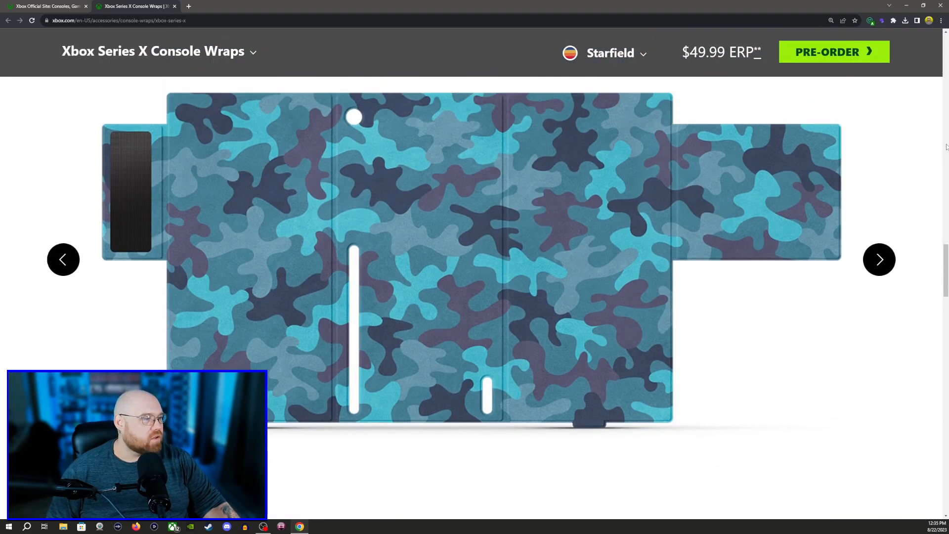
click(937, 20)
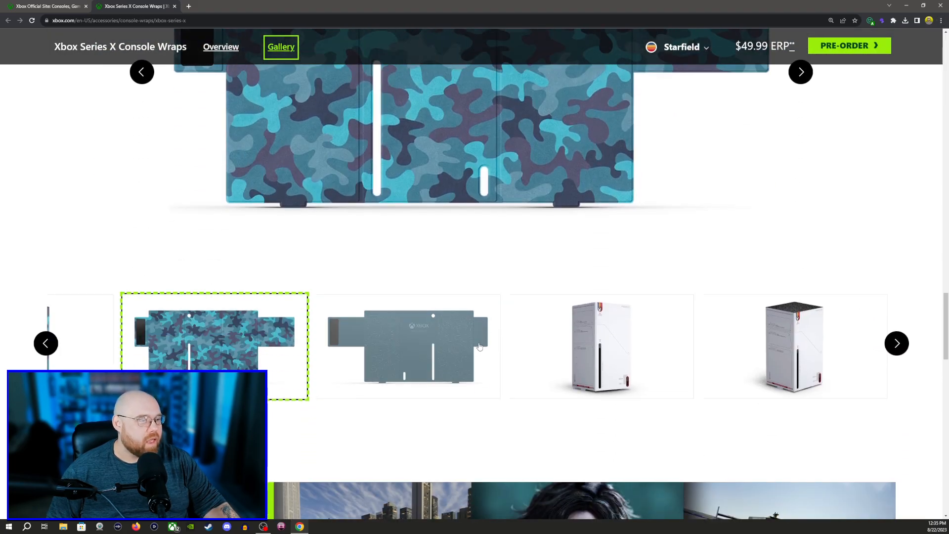
Step: Browse the Mineral camo inside, Starfield on-console and flattened Starfield images, then reach the feature panels
click(407, 346)
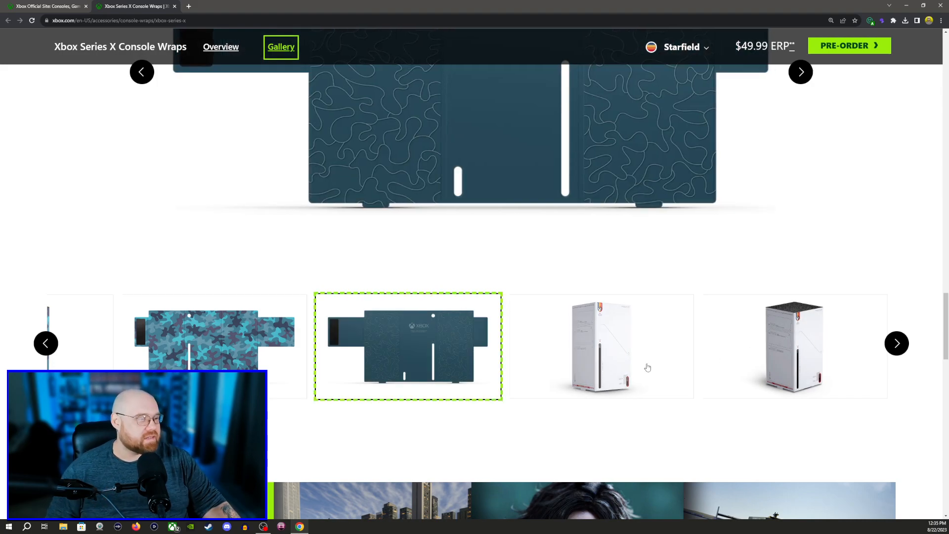
click(601, 346)
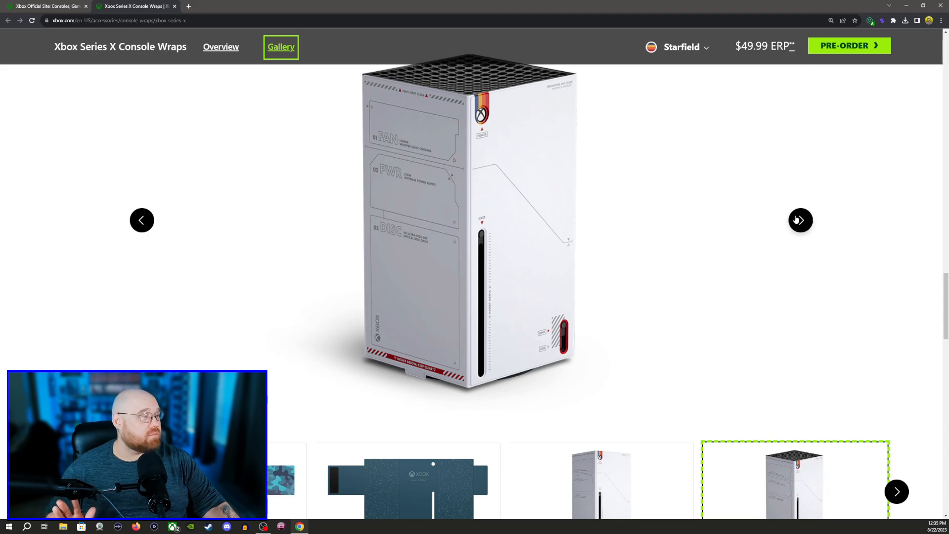
click(799, 219)
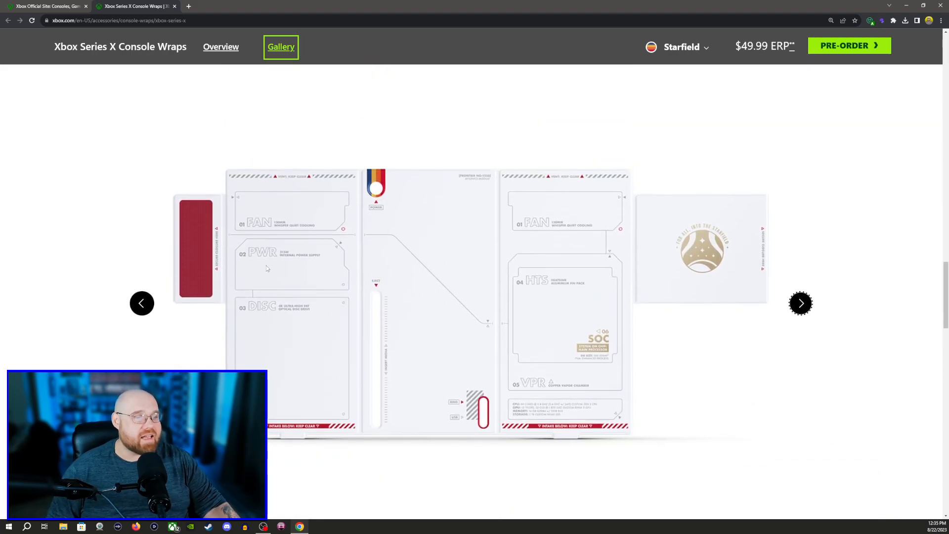
mouse_move(911, 276)
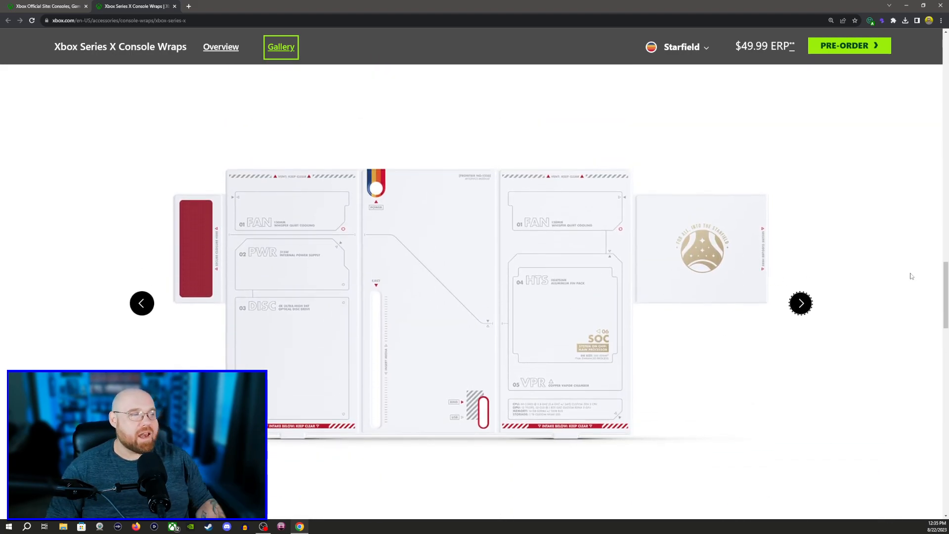
scroll(down, 3)
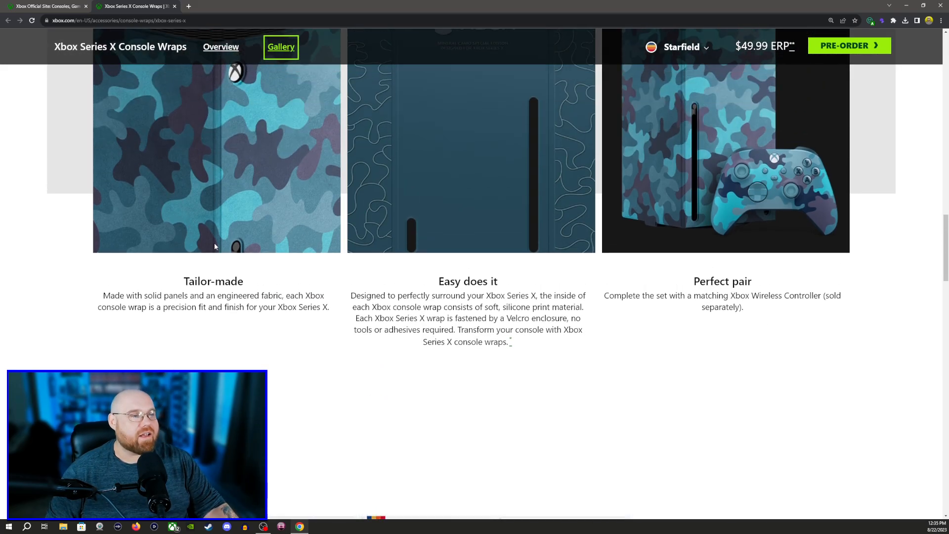
Step: Scroll up to the dark 'Customize your Xbox Series X' banner
scroll(up, 3)
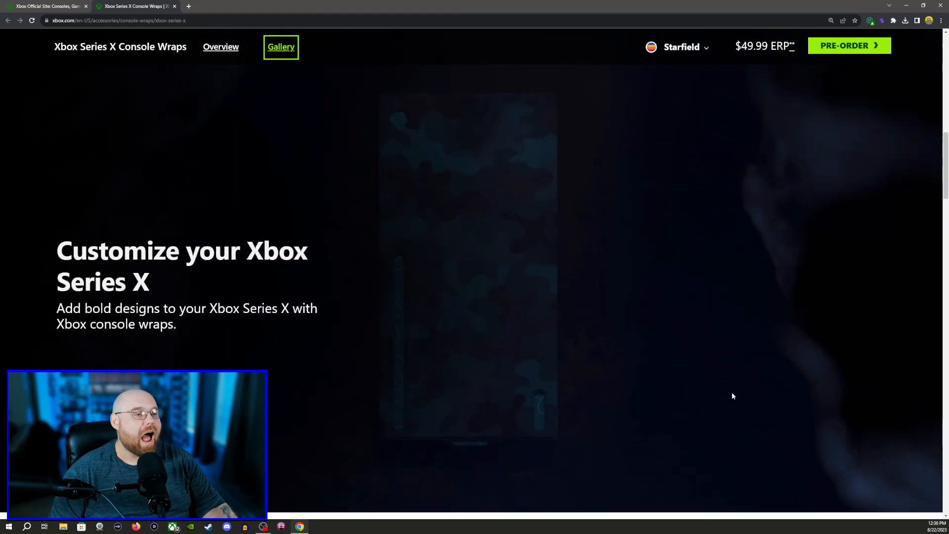
Step: Advance the gallery two images past the grey Starfield wrap to the arctic camo wrap
scroll(down, 3)
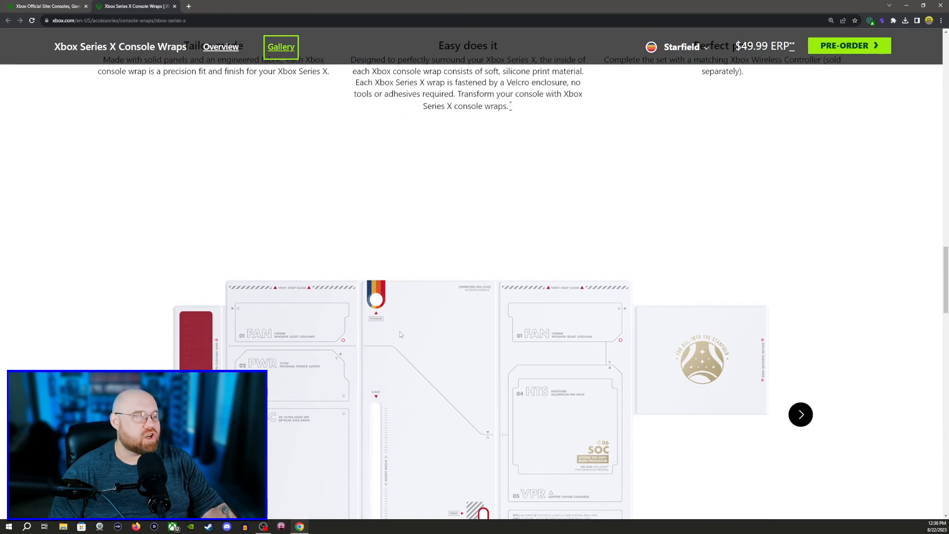
scroll(down, 3)
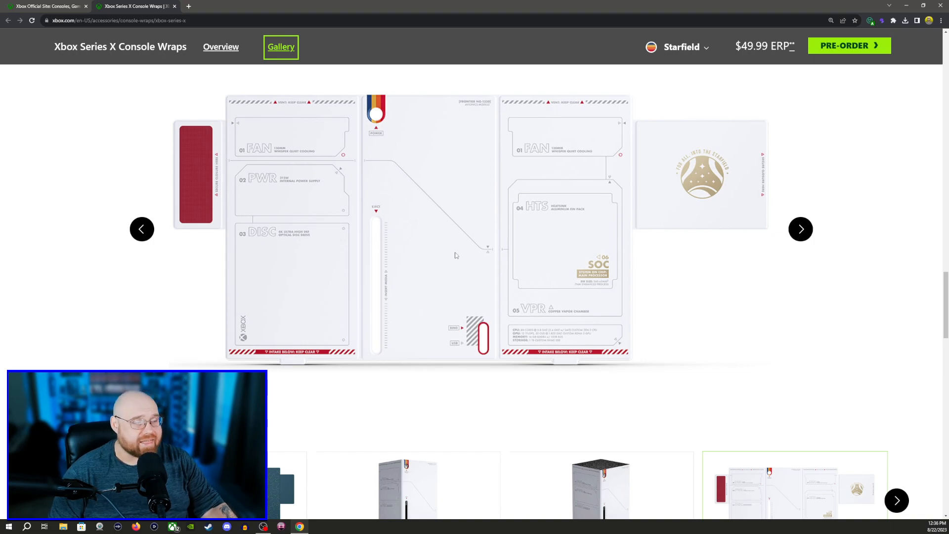
mouse_move(564, 185)
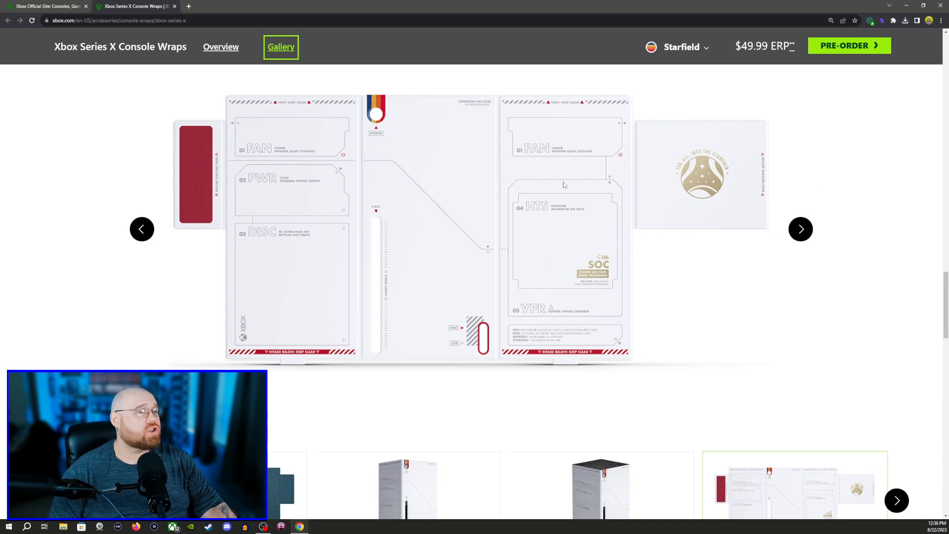
mouse_move(426, 227)
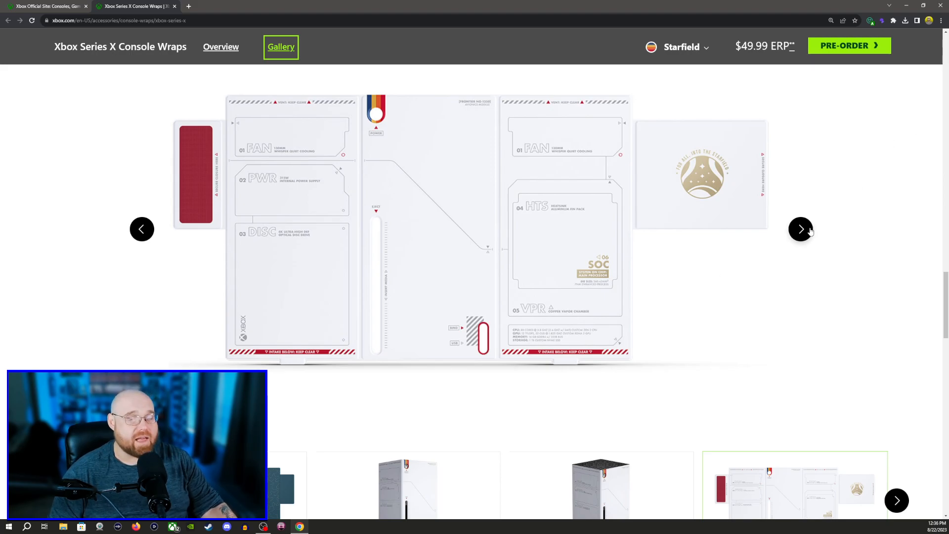
click(800, 229)
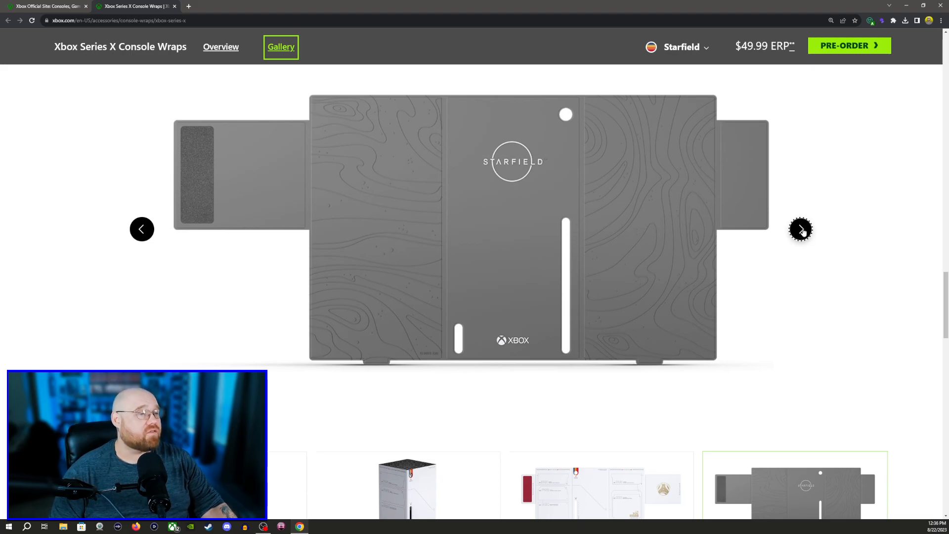
click(801, 229)
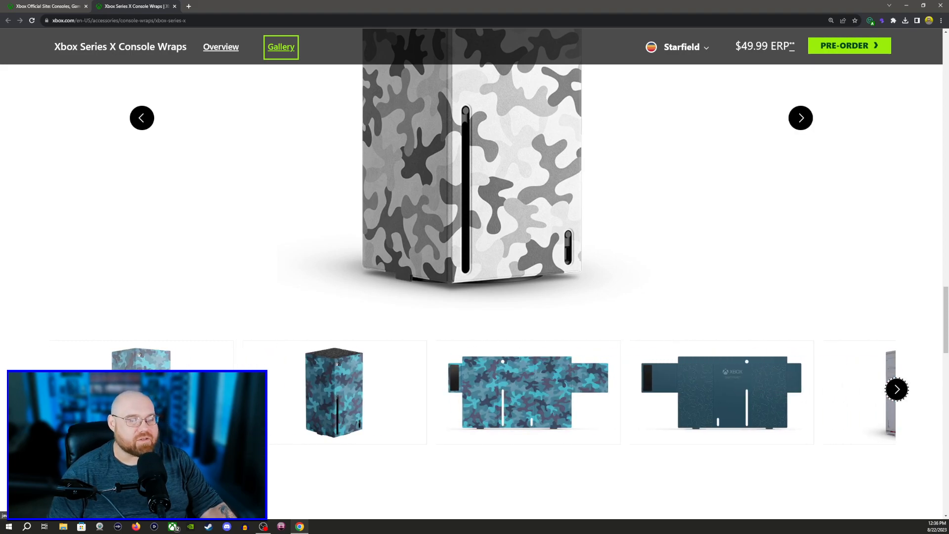
Step: Scroll back to the top carousel with the Starfield wrap selected
scroll(up, 3)
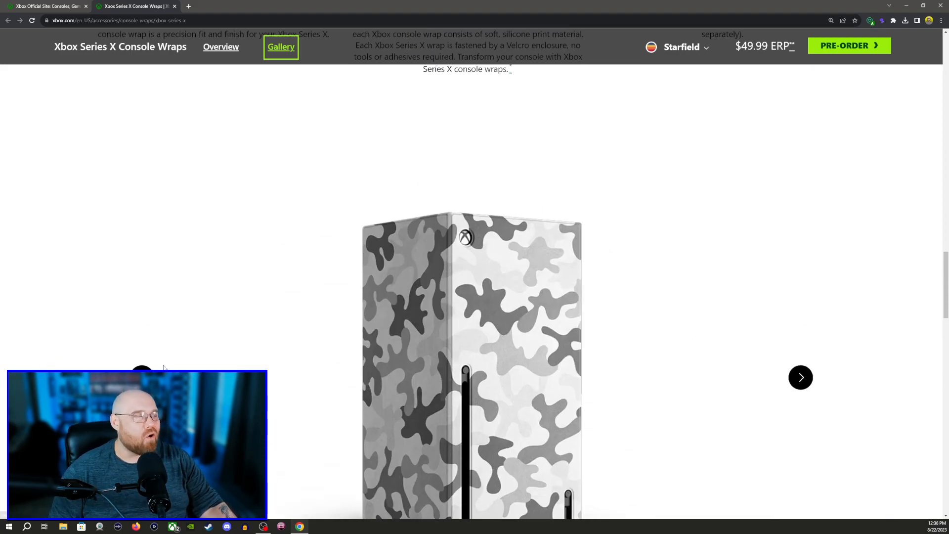
scroll(up, 3)
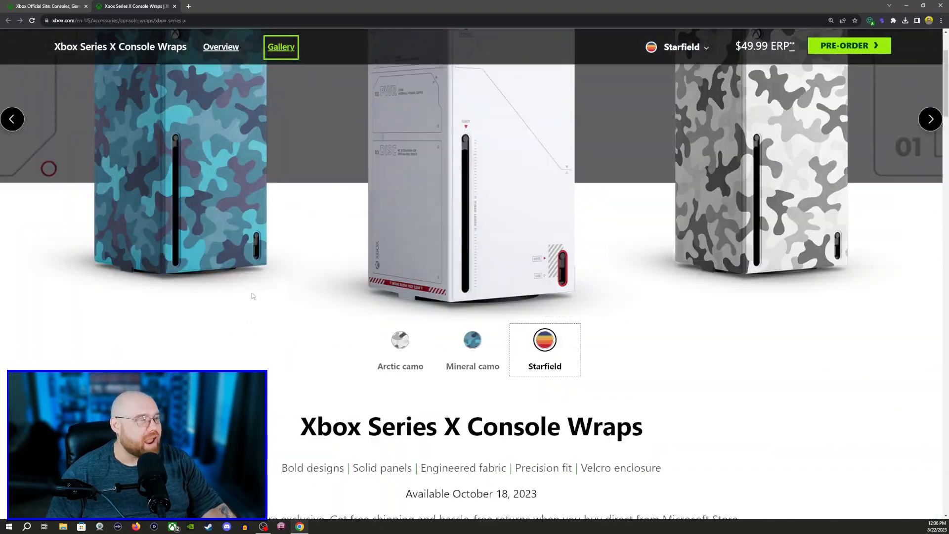
scroll(up, 3)
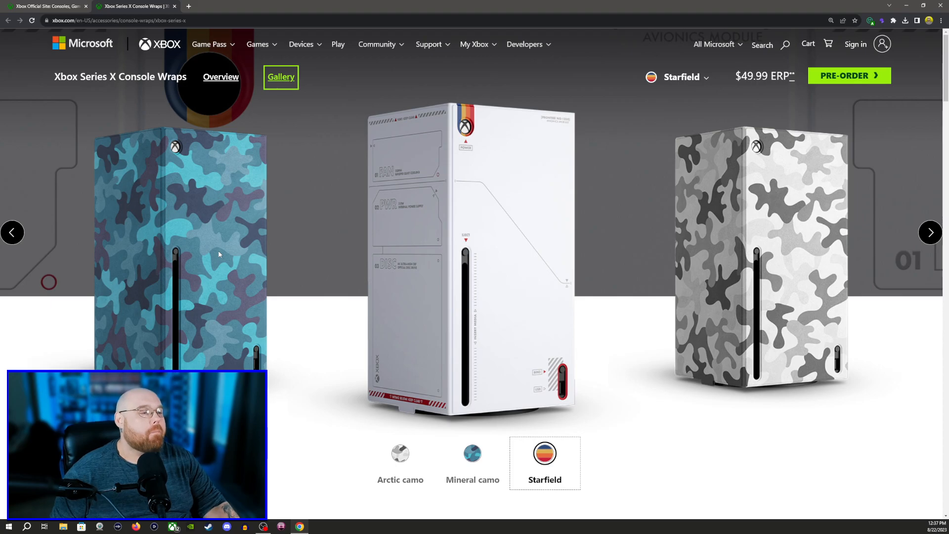
scroll(down, 3)
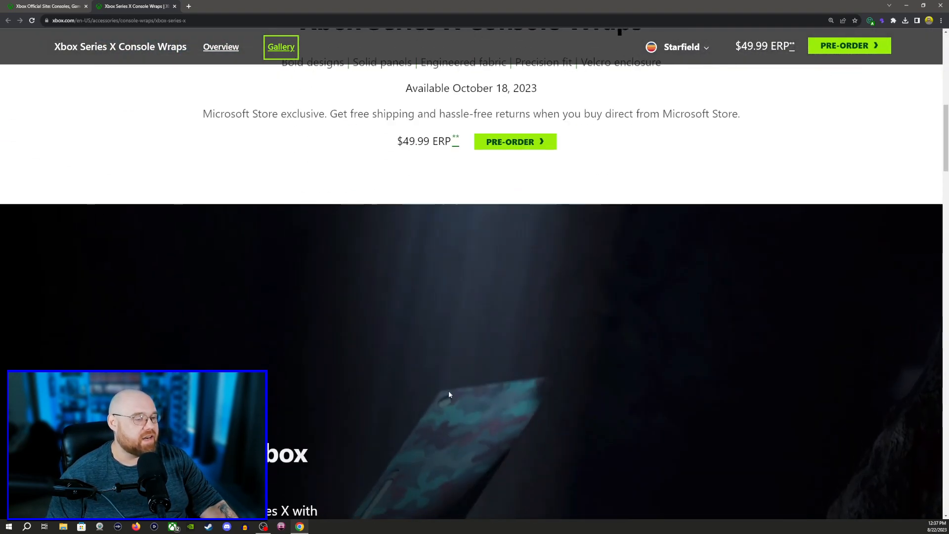
scroll(up, 3)
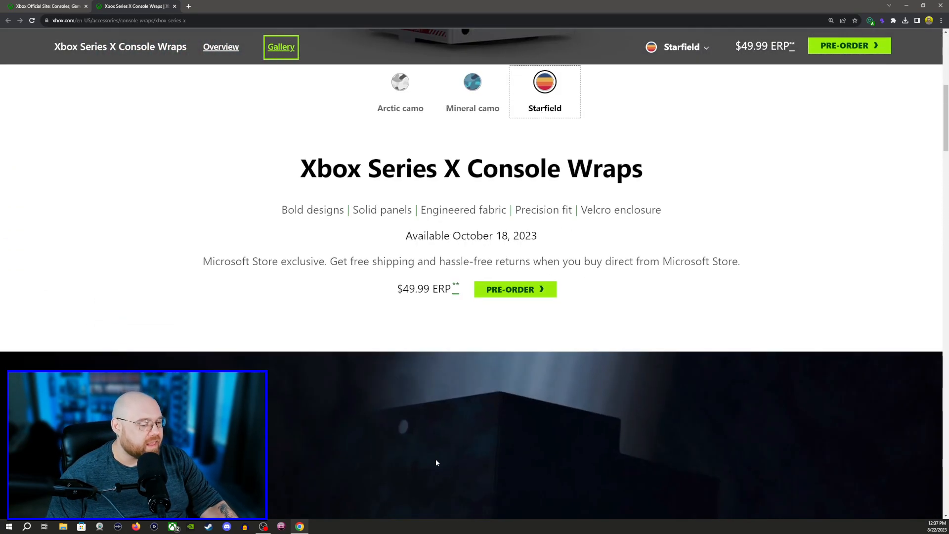
scroll(down, 3)
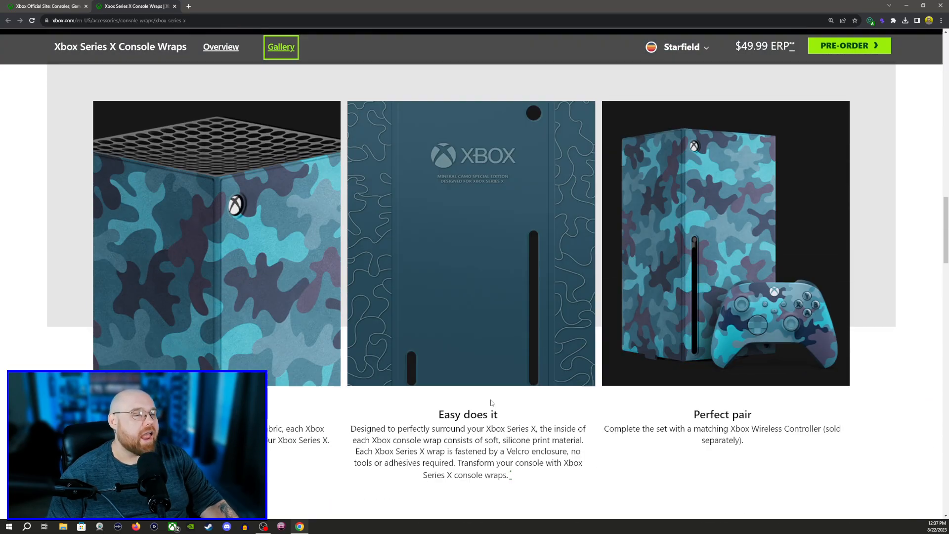
scroll(down, 3)
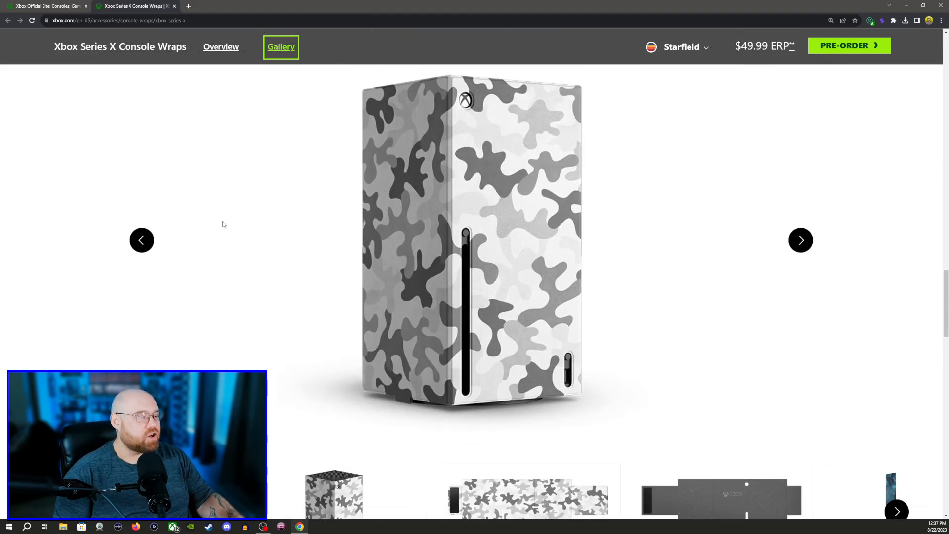
scroll(down, 3)
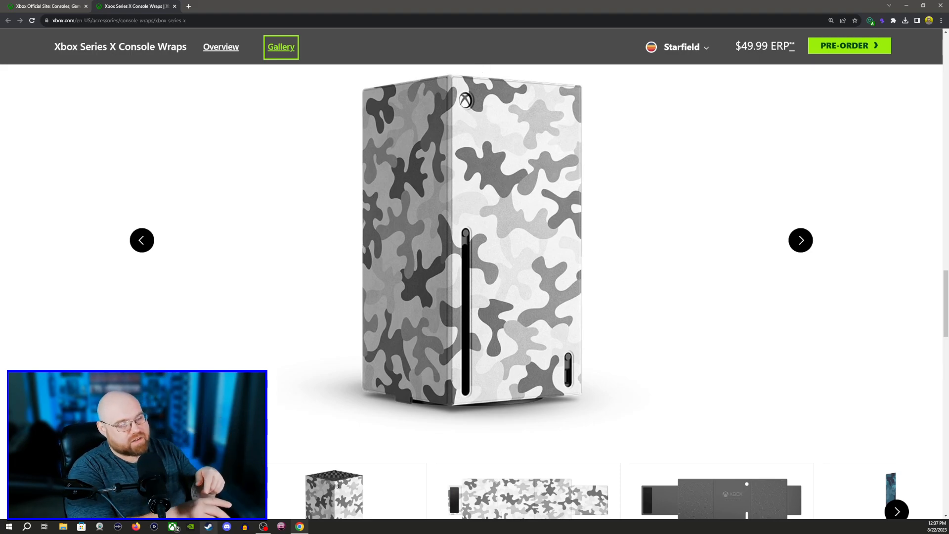
scroll(down, 3)
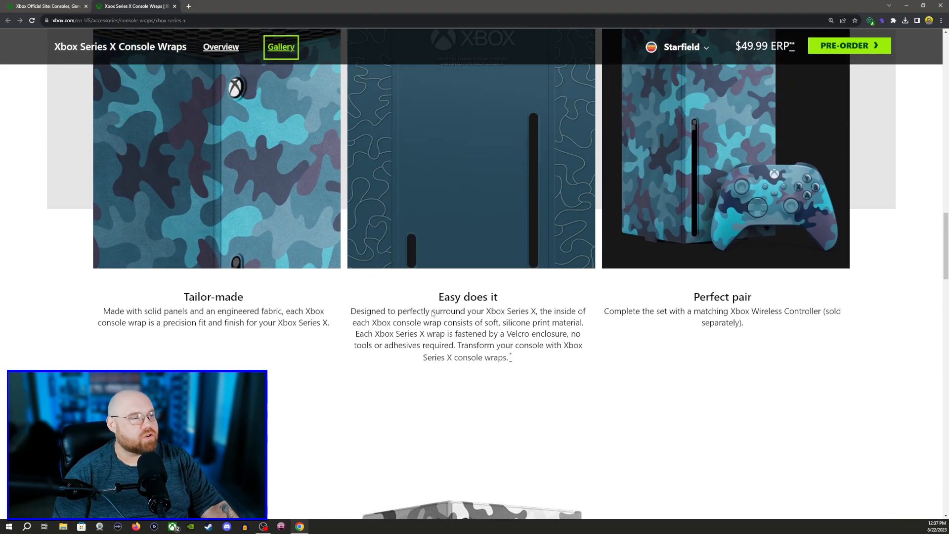
scroll(up, 3)
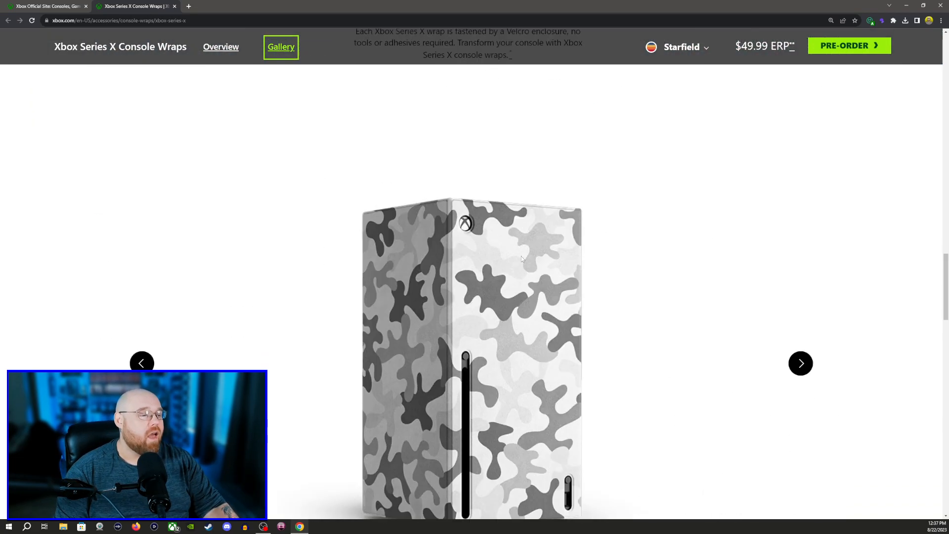
scroll(down, 3)
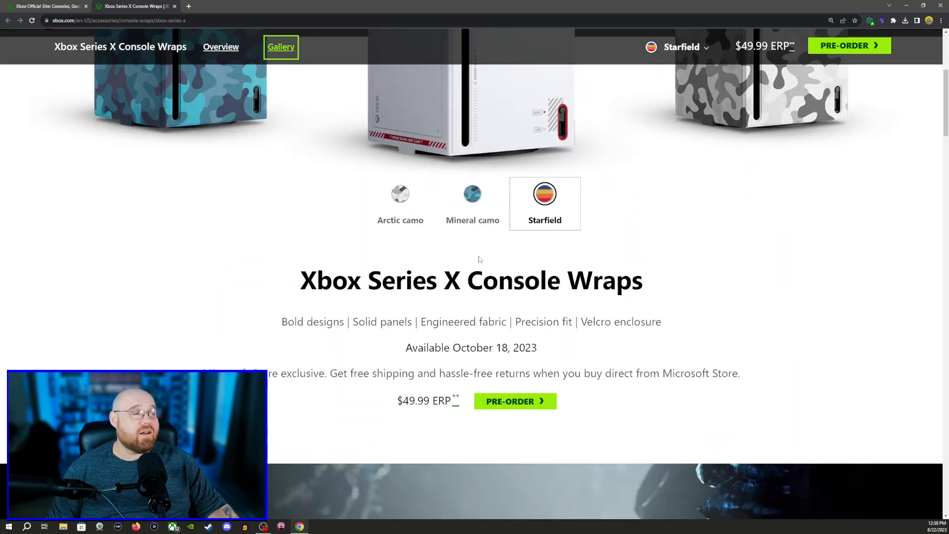
scroll(up, 3)
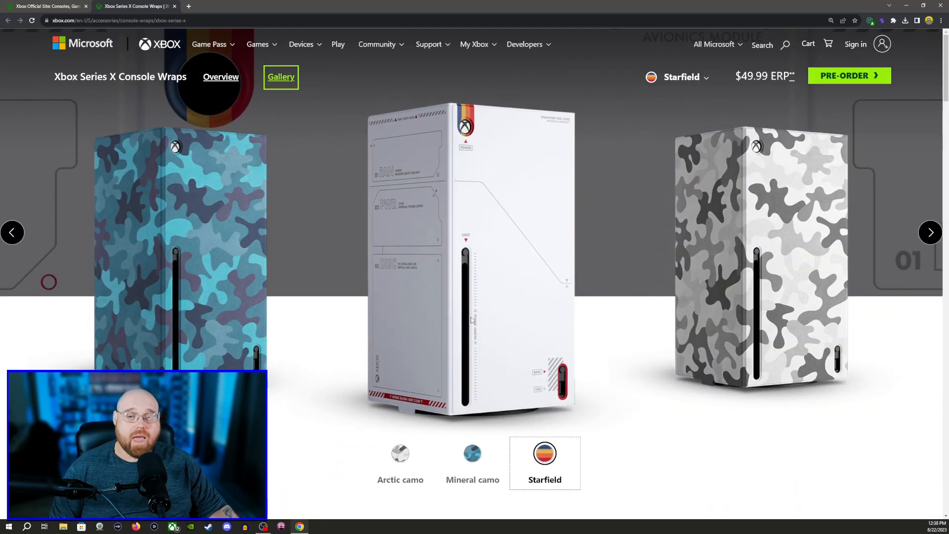